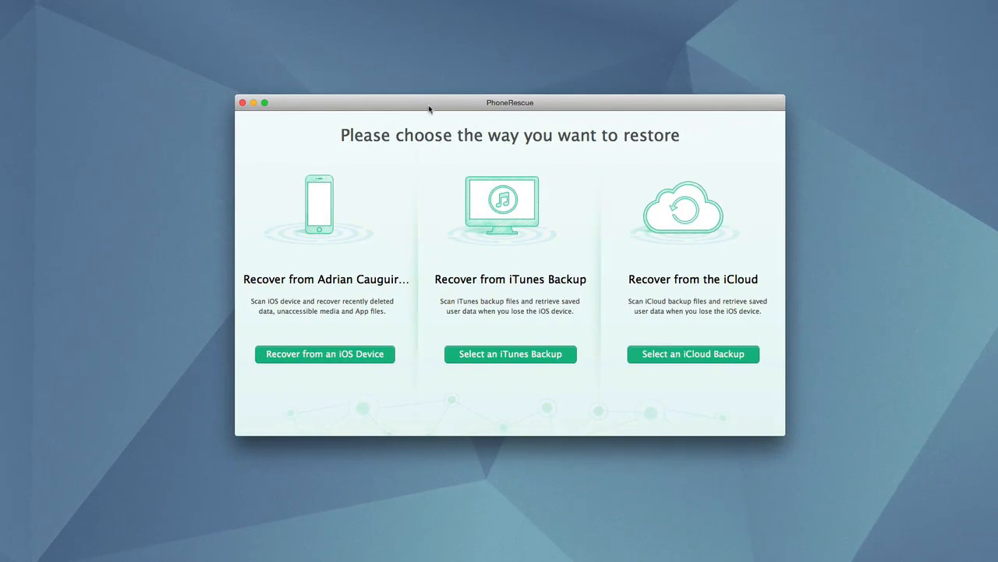
{"action": "mouse_move", "coordinate": [396, 211]}
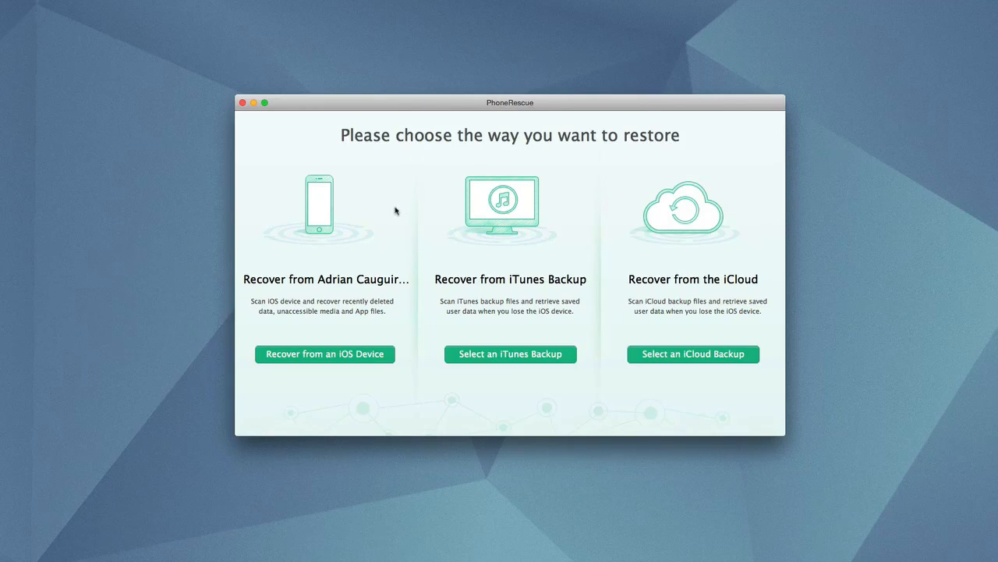
{"action": "mouse_move", "coordinate": [359, 471]}
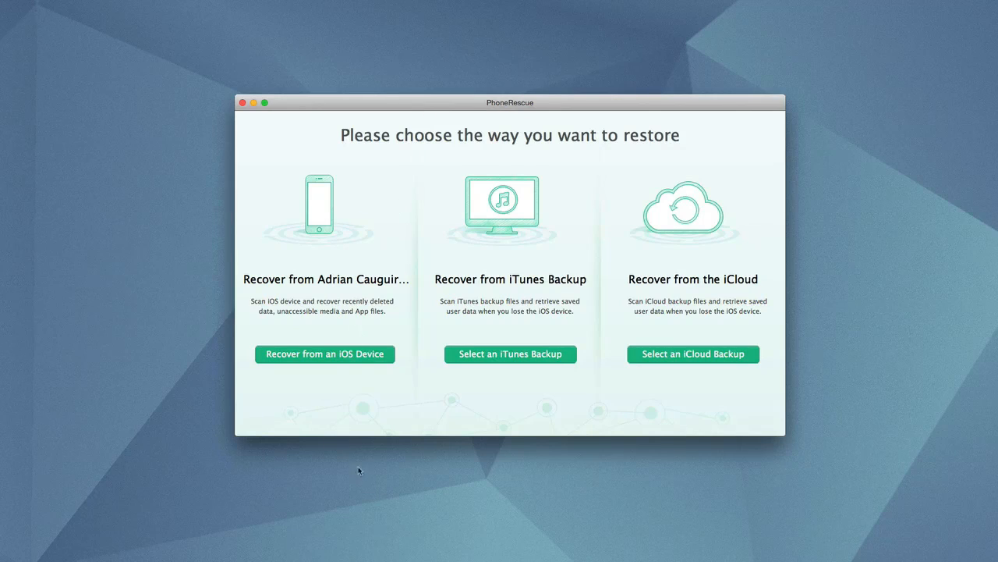
{"action": "mouse_move", "coordinate": [325, 359]}
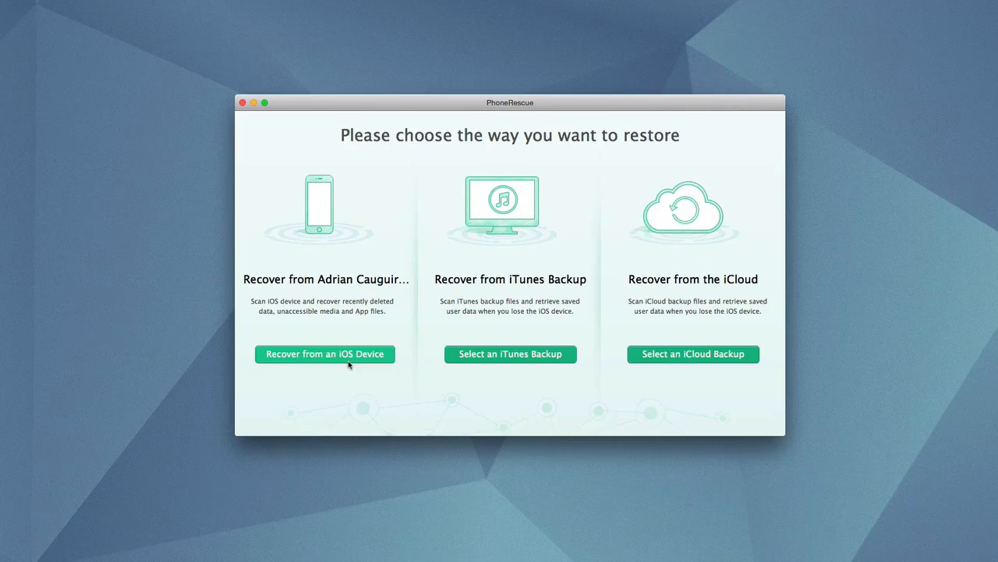
- Look over the iTunes backup and iCloud recovery sources, then return to the source choice
{"action": "left_click", "coordinate": [510, 353]}
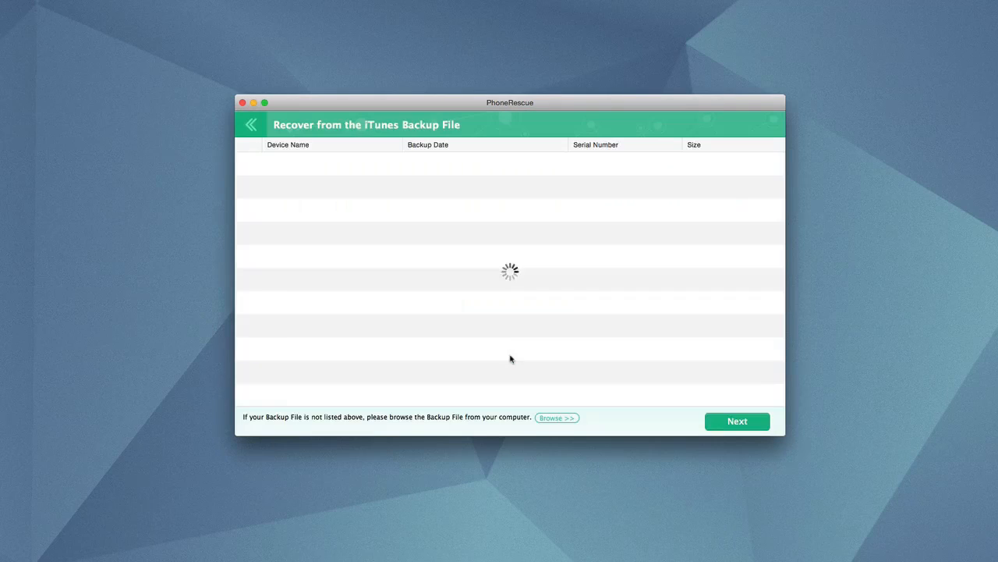
{"action": "mouse_move", "coordinate": [382, 252]}
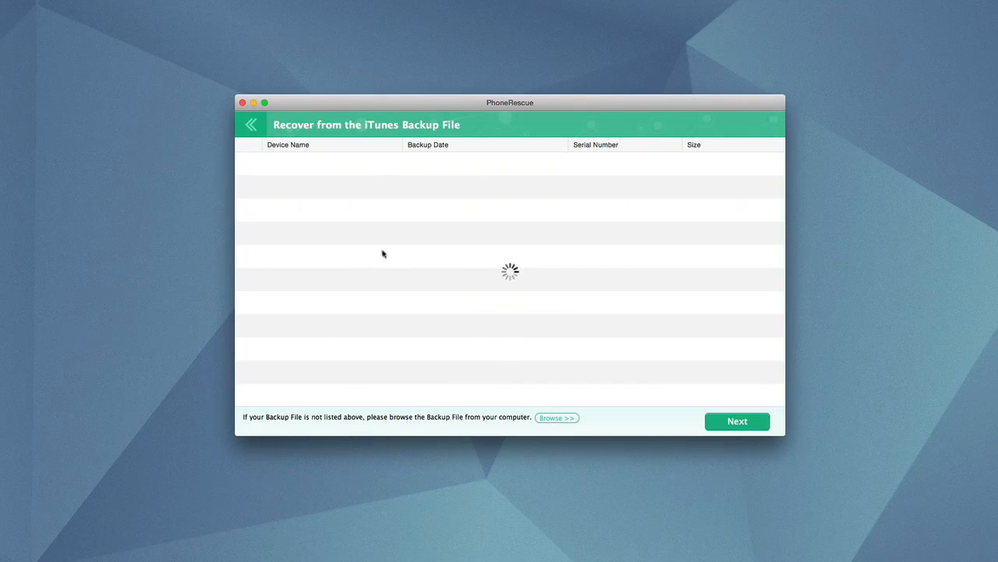
{"action": "mouse_move", "coordinate": [234, 124]}
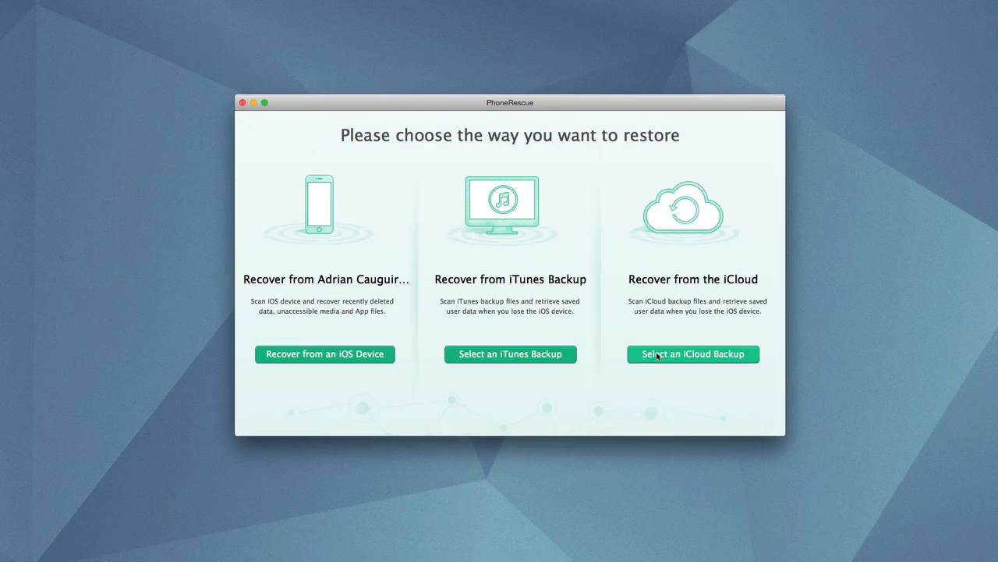
{"action": "left_click", "coordinate": [693, 353]}
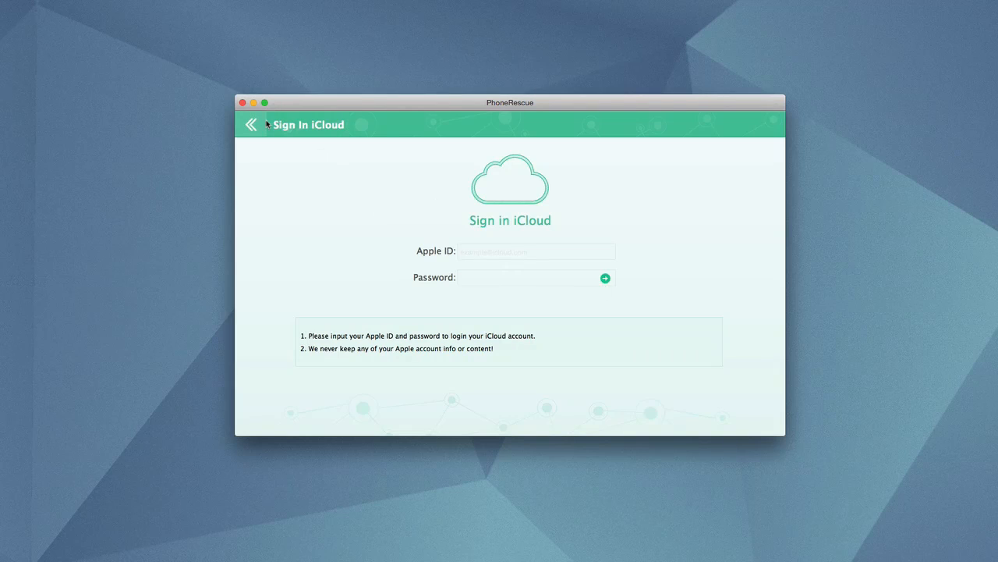
{"action": "left_click", "coordinate": [249, 125]}
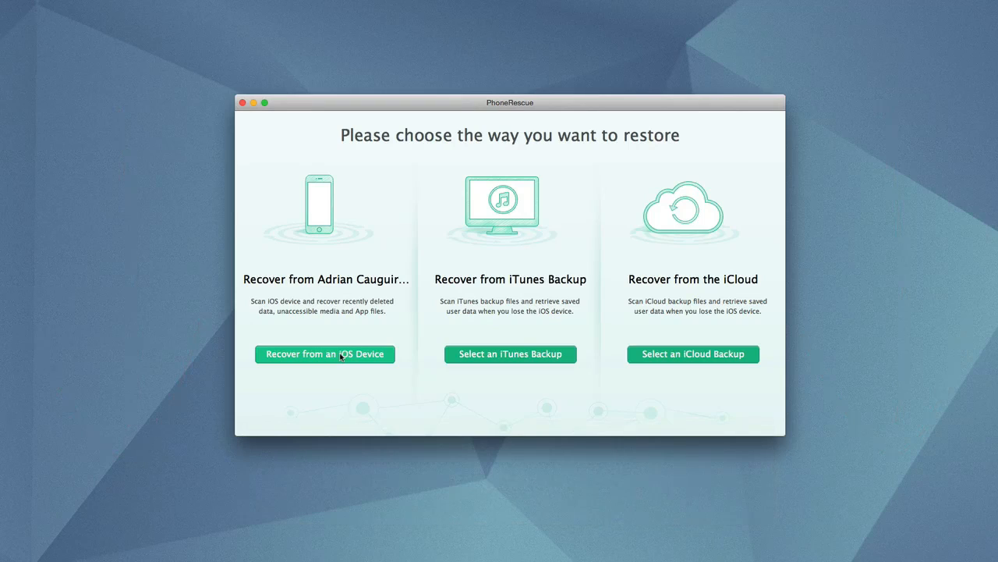
- Choose recovery directly from the iOS device and review the listed data categories
{"action": "left_click", "coordinate": [324, 352]}
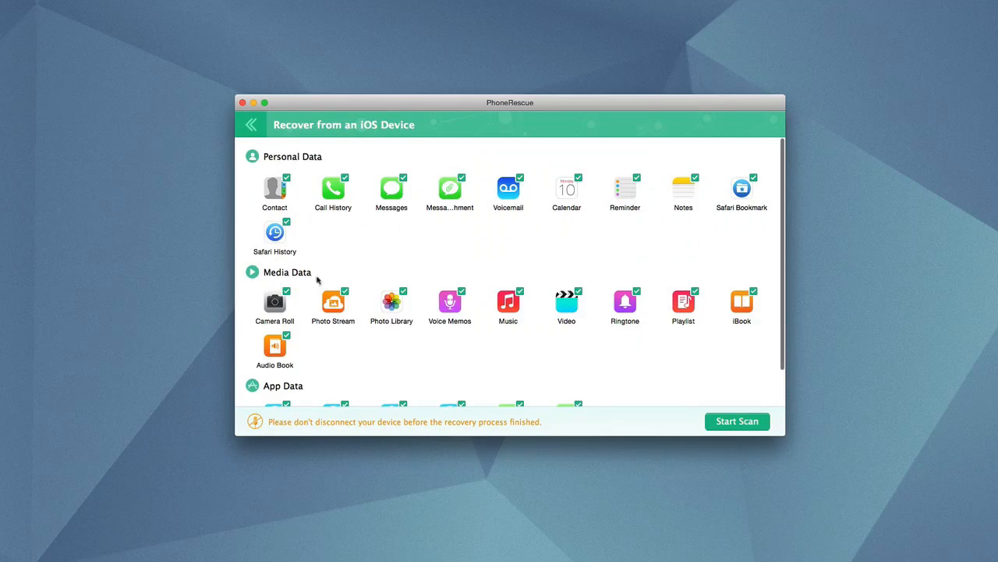
{"action": "scroll", "scroll_direction": "down", "scroll_amount": 3}
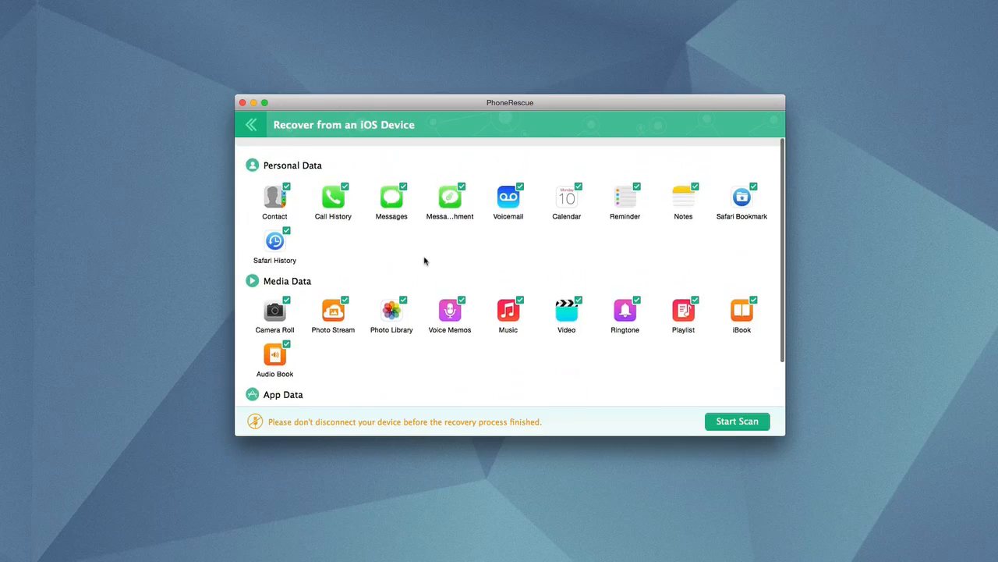
{"action": "scroll", "scroll_direction": "down", "scroll_amount": 3}
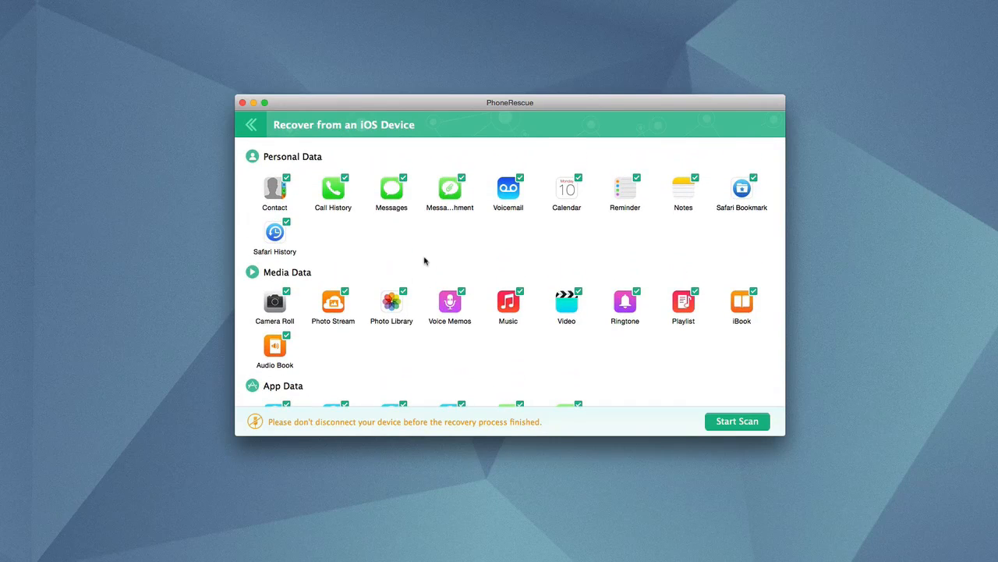
{"action": "mouse_move", "coordinate": [278, 222]}
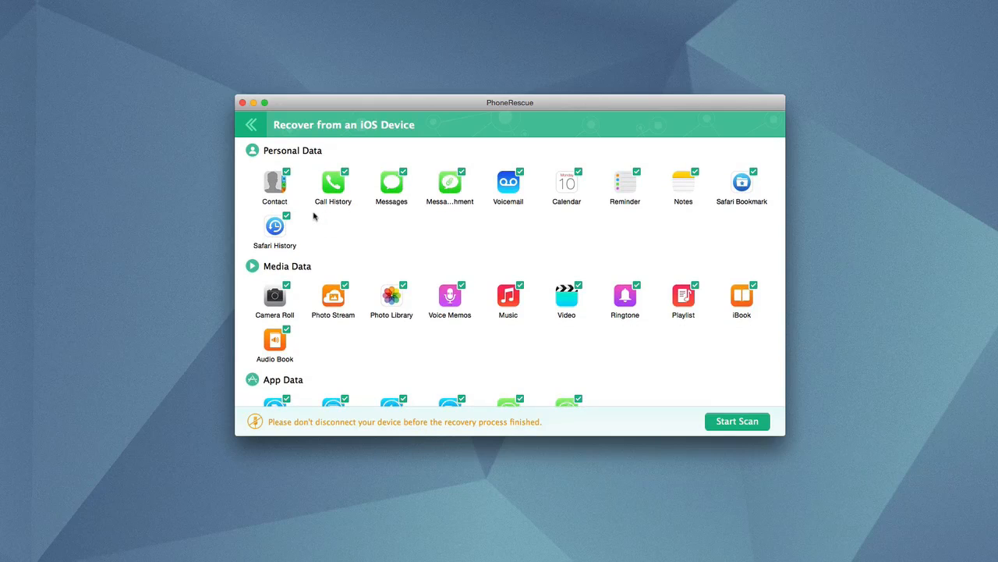
{"action": "scroll", "scroll_direction": "down", "scroll_amount": 3}
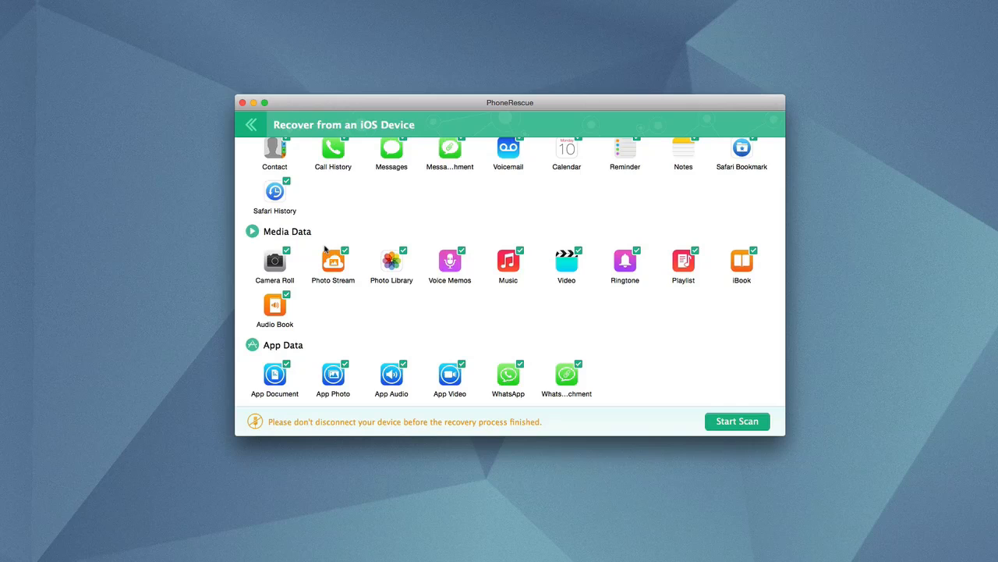
{"action": "mouse_move", "coordinate": [332, 259]}
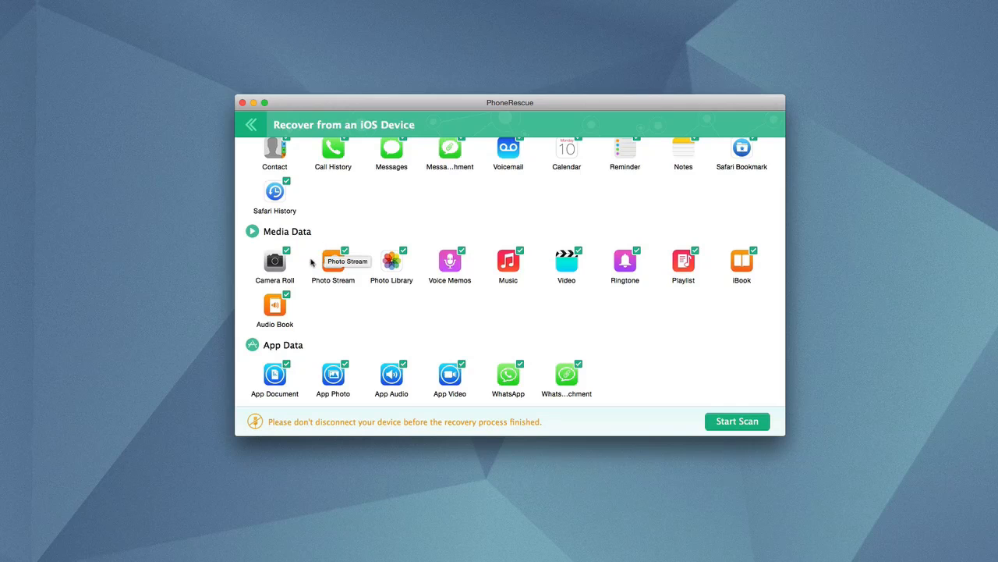
{"action": "scroll", "scroll_direction": "up", "scroll_amount": 3}
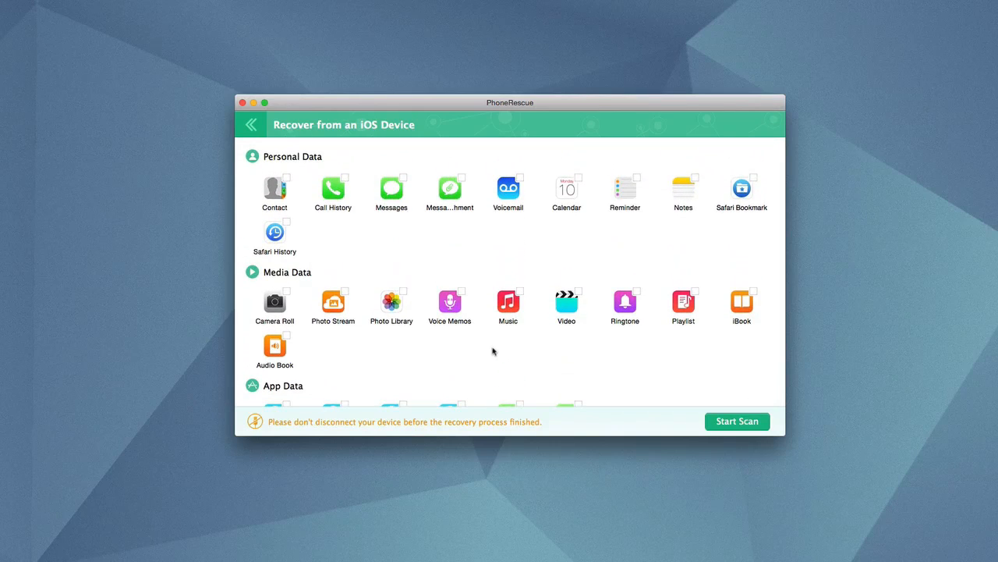
{"action": "mouse_move", "coordinate": [489, 360]}
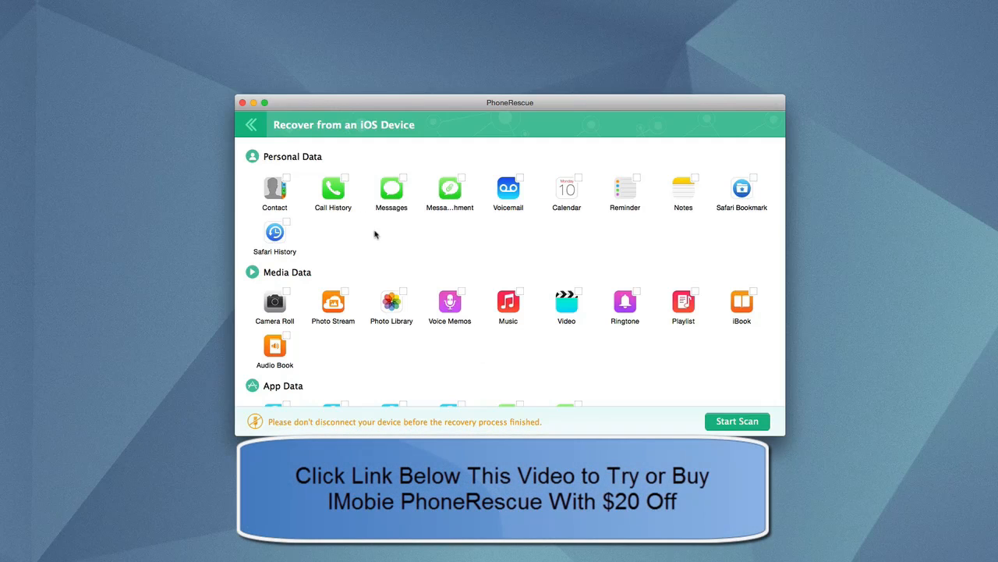
- Select Contacts as the only data type and start the device scan
{"action": "left_click", "coordinate": [287, 178]}
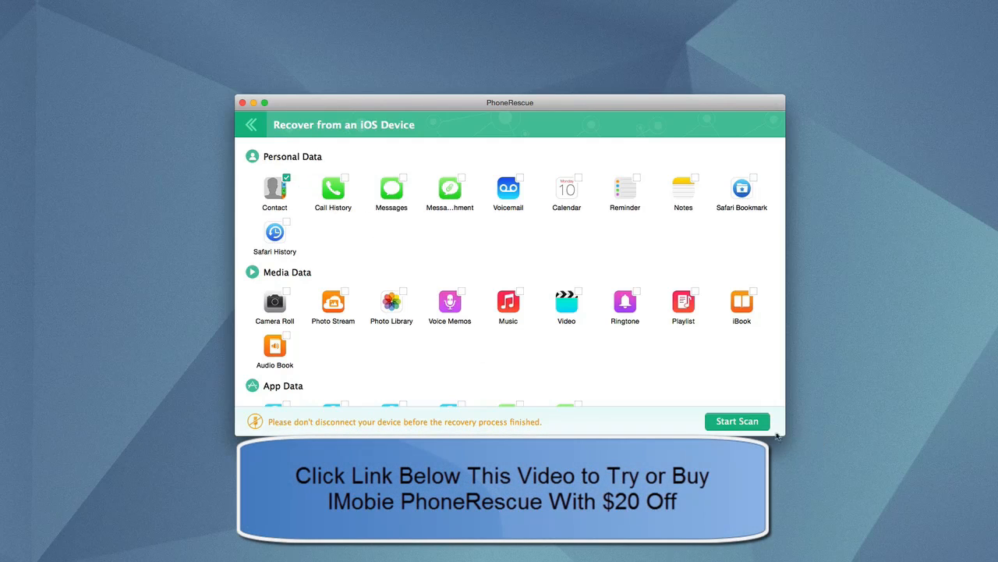
{"action": "left_click", "coordinate": [736, 422]}
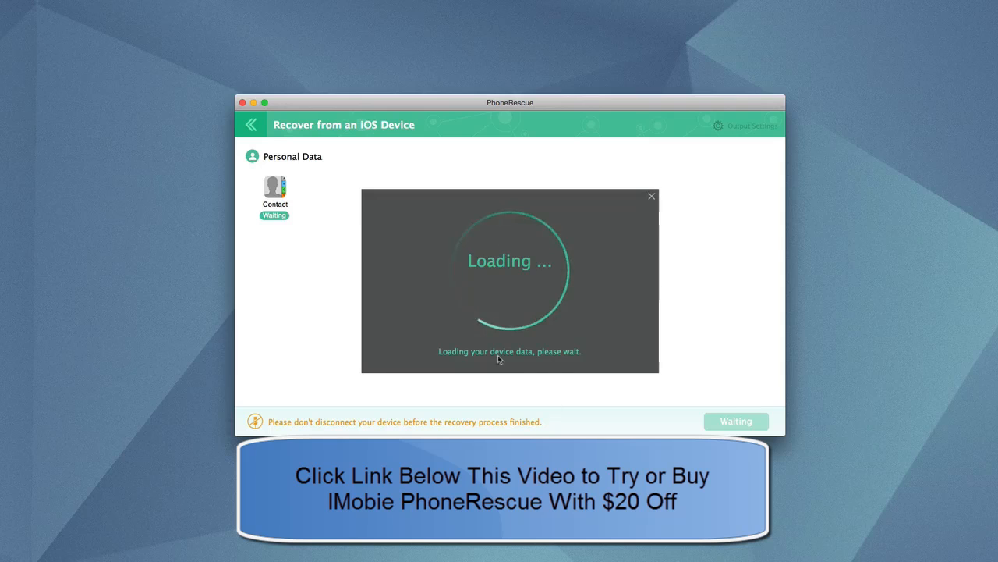
{"action": "mouse_move", "coordinate": [590, 169]}
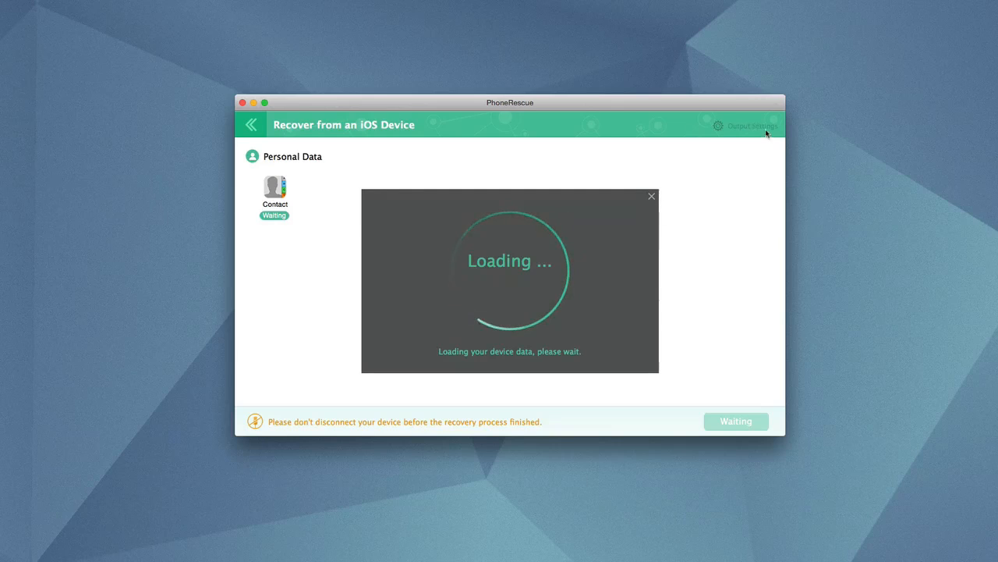
{"action": "mouse_move", "coordinate": [758, 156]}
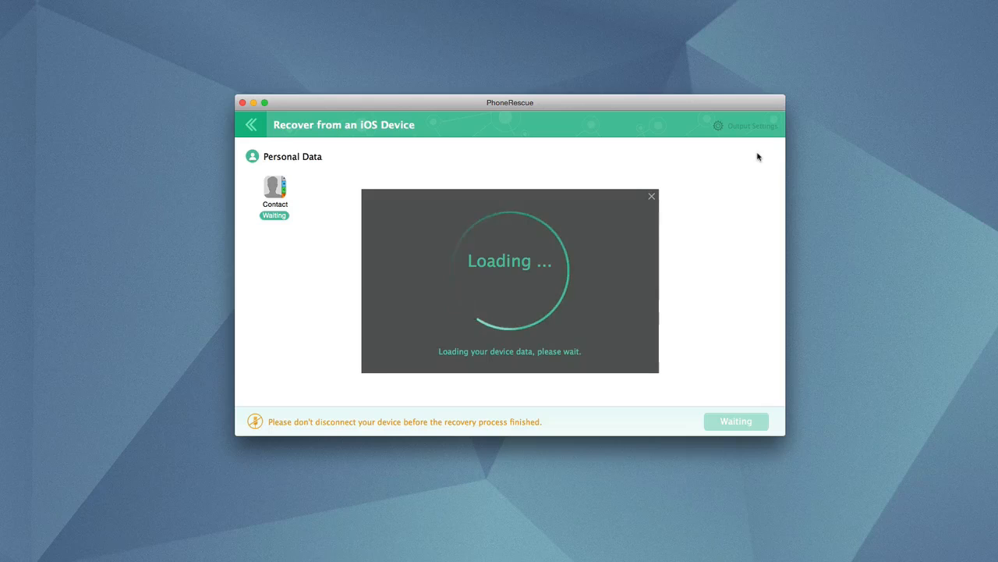
{"action": "mouse_move", "coordinate": [720, 218]}
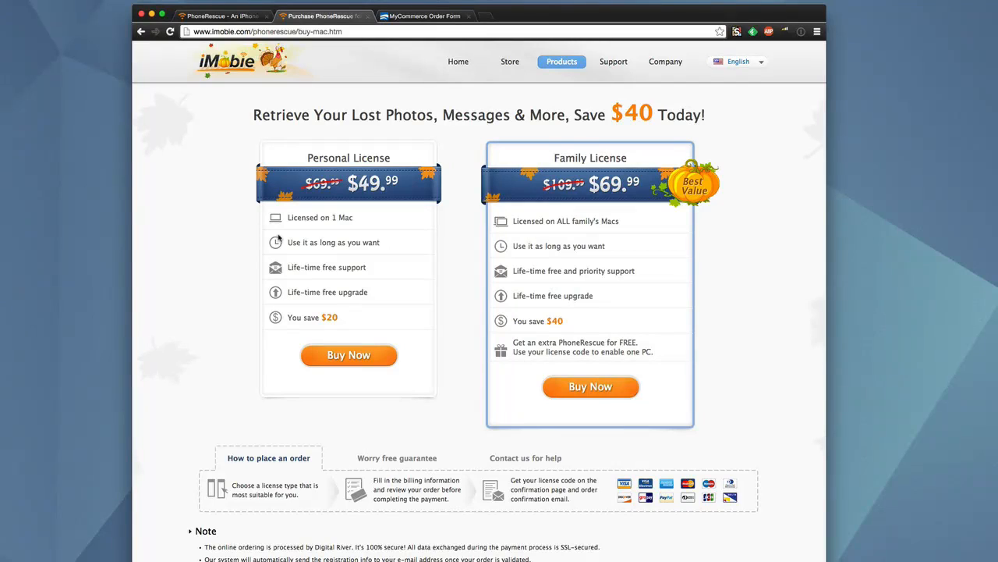
{"action": "mouse_move", "coordinate": [325, 87]}
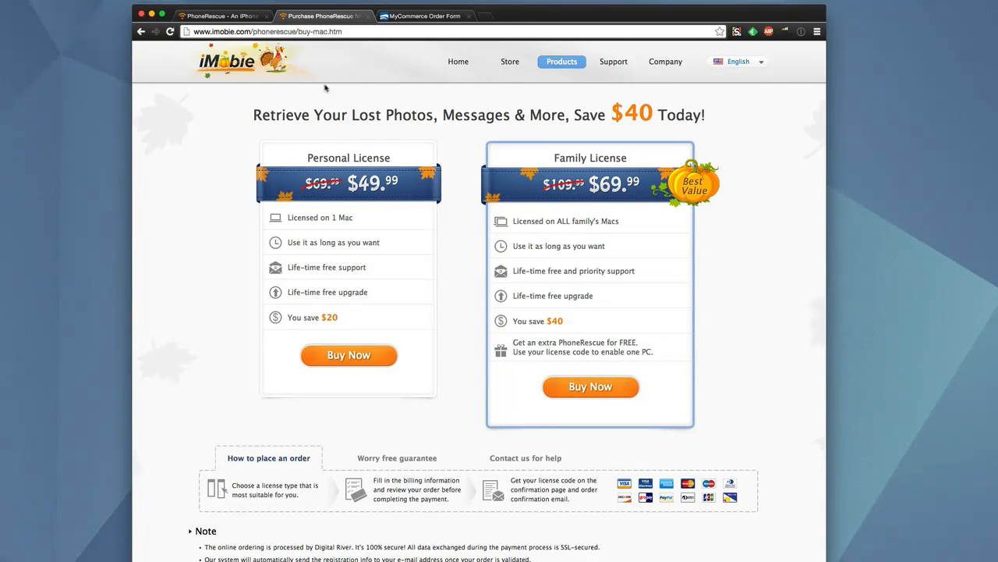
- Buy the PhoneRescue Personal License, reaching the $49.95 order form
{"action": "left_click", "coordinate": [350, 356]}
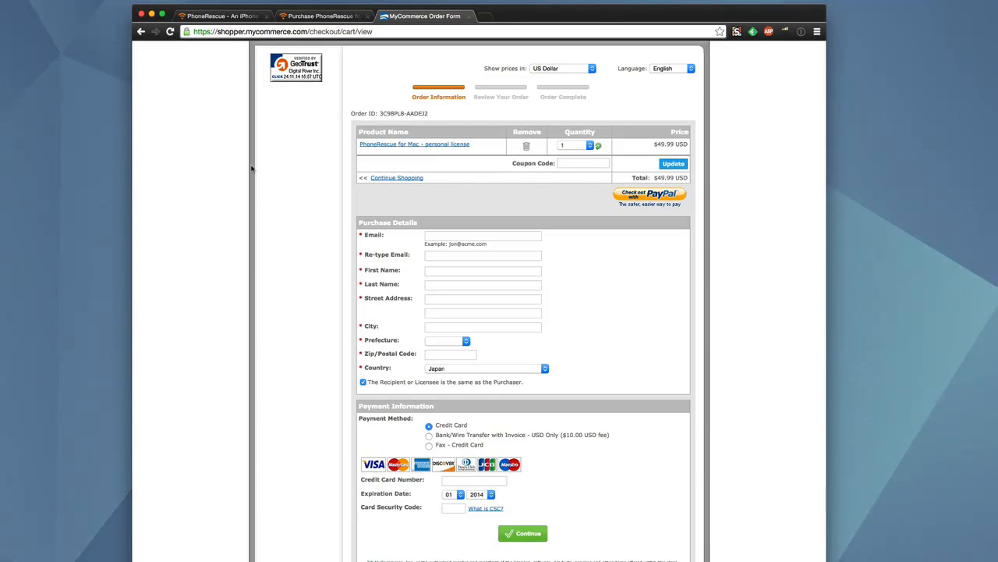
{"action": "mouse_move", "coordinate": [243, 178]}
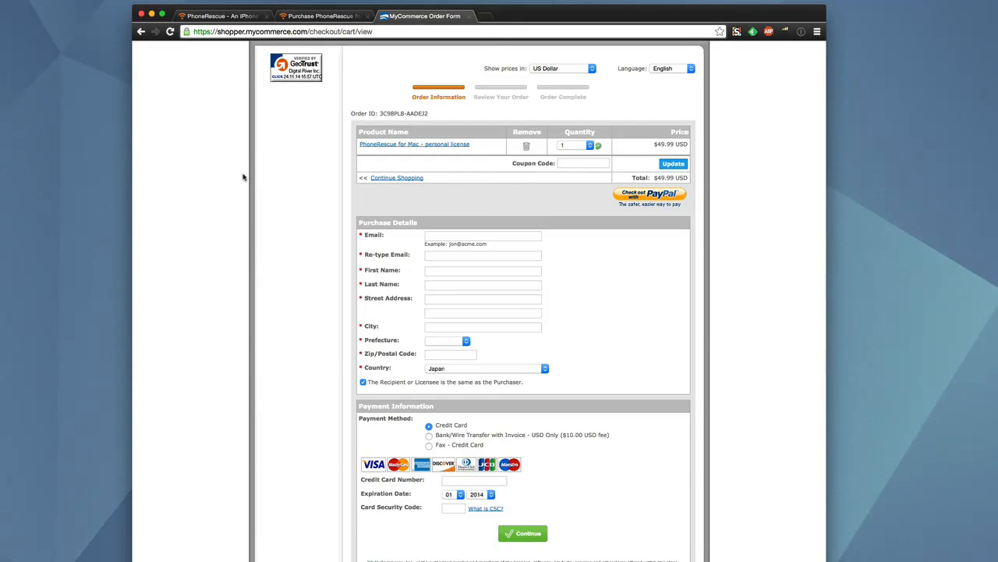